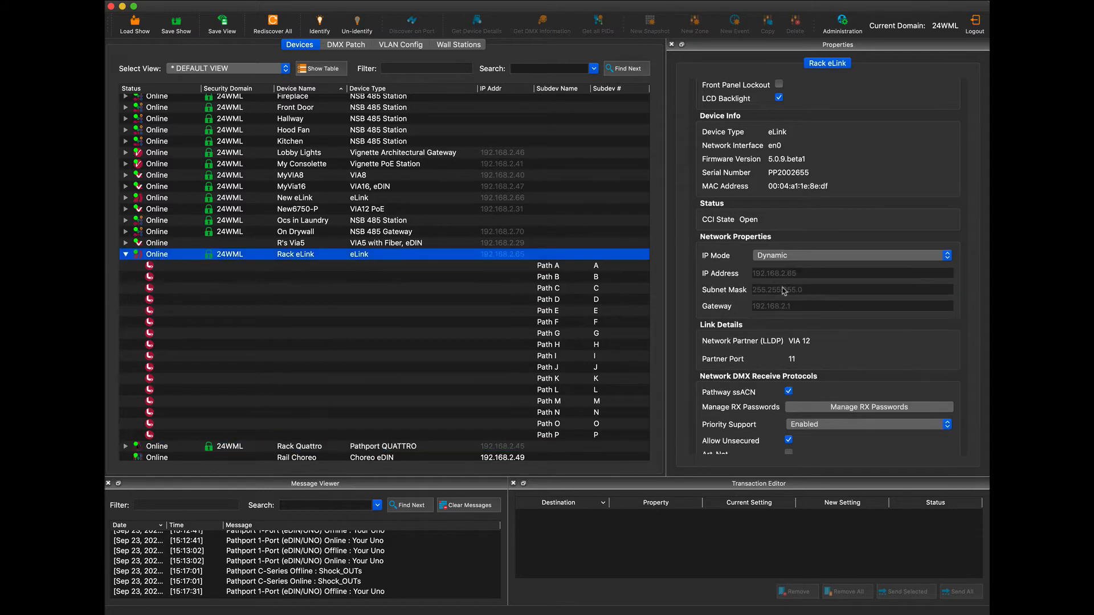
- Review Path A's custom receive universe patch, House Lx Merg
left_click(672, 325)
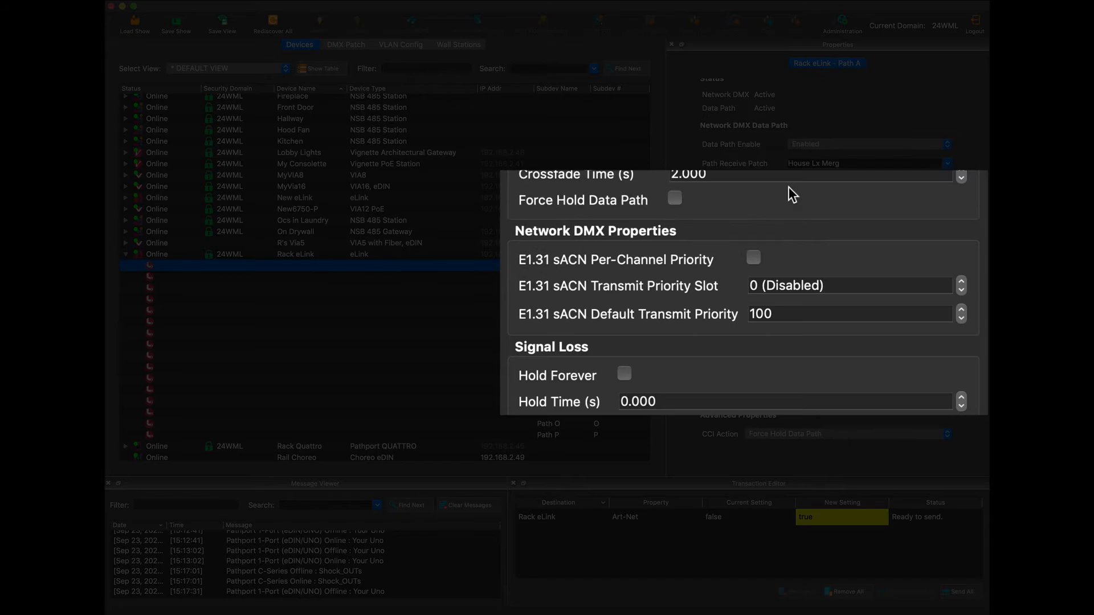
left_click(868, 231)
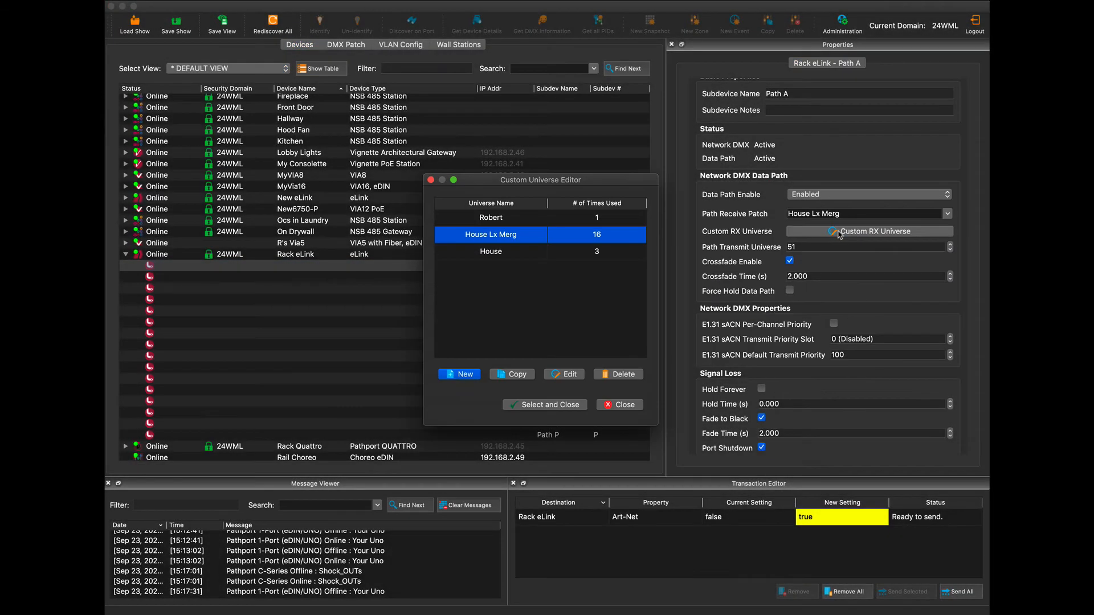
left_click(562, 373)
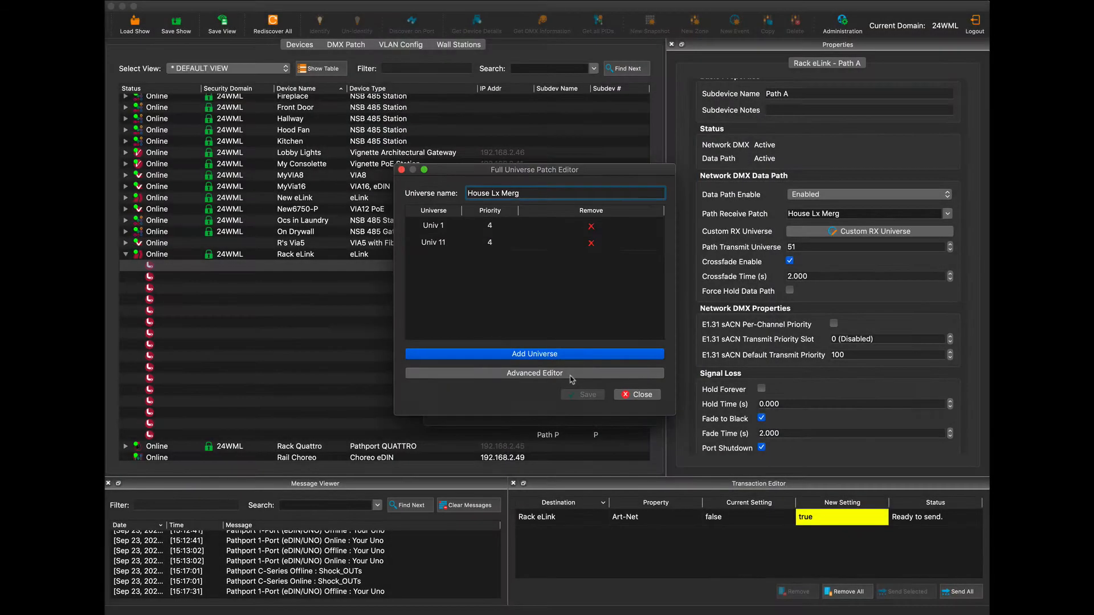
- Set Path B's E1.31 sACN transmit priority slot to 512
left_click(534, 373)
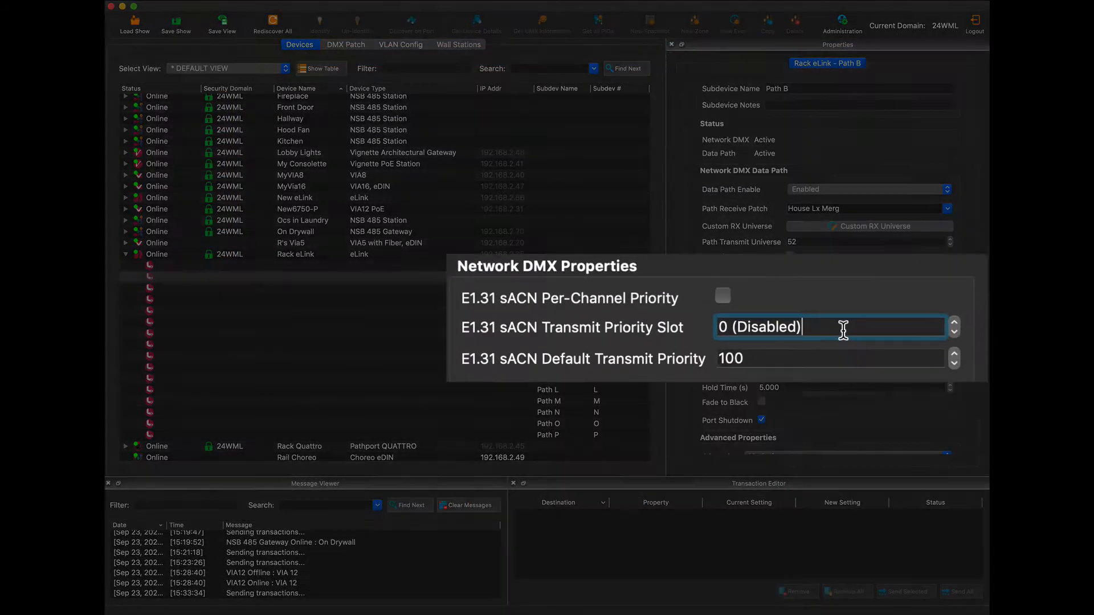
type("512")
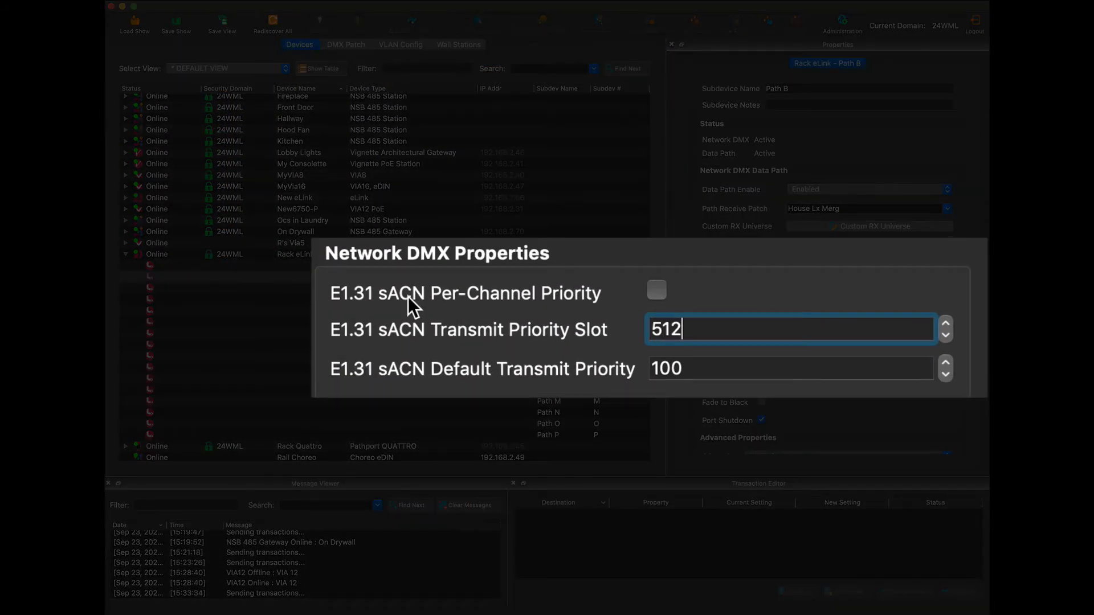